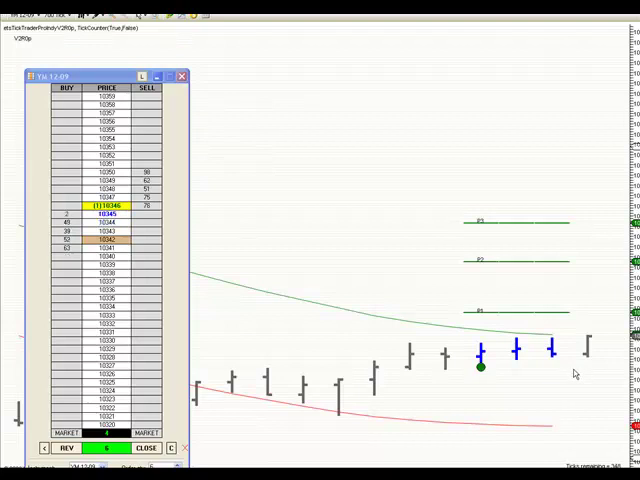
mouse_move(540, 330)
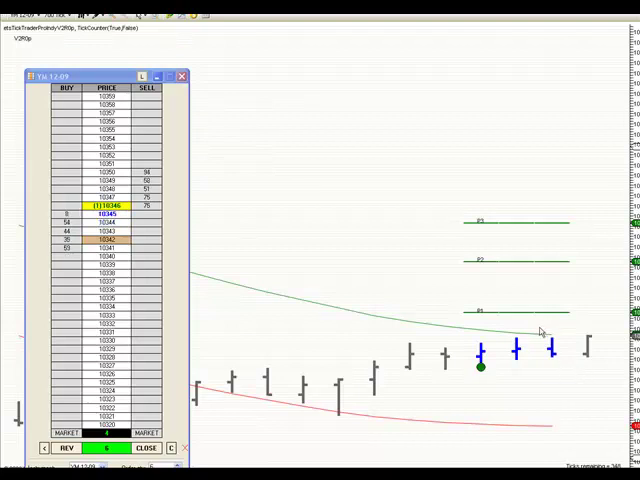